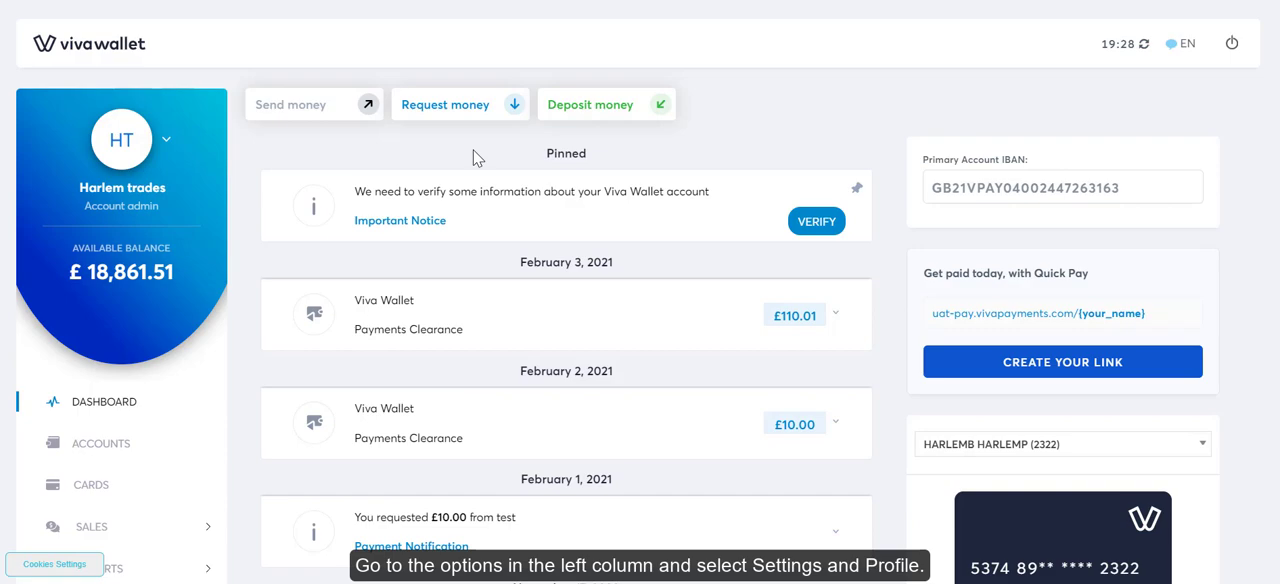
Expand Settings in the sidebar to list the profile, users, API access, pricing and addresses pages
scroll("down", 3)
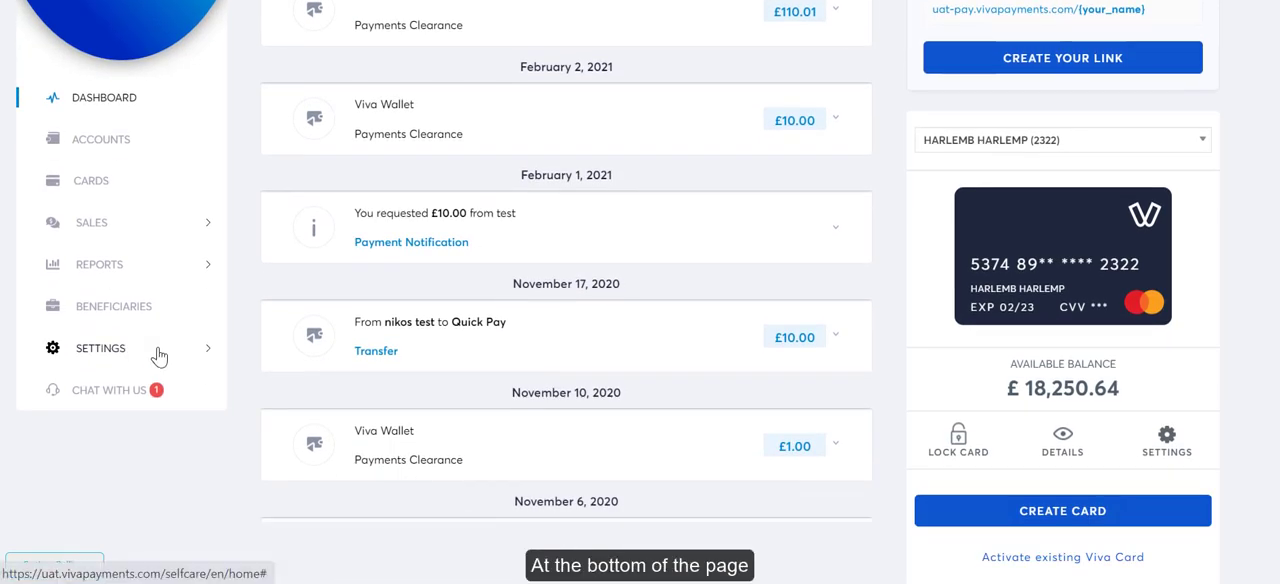
left_click(100, 348)
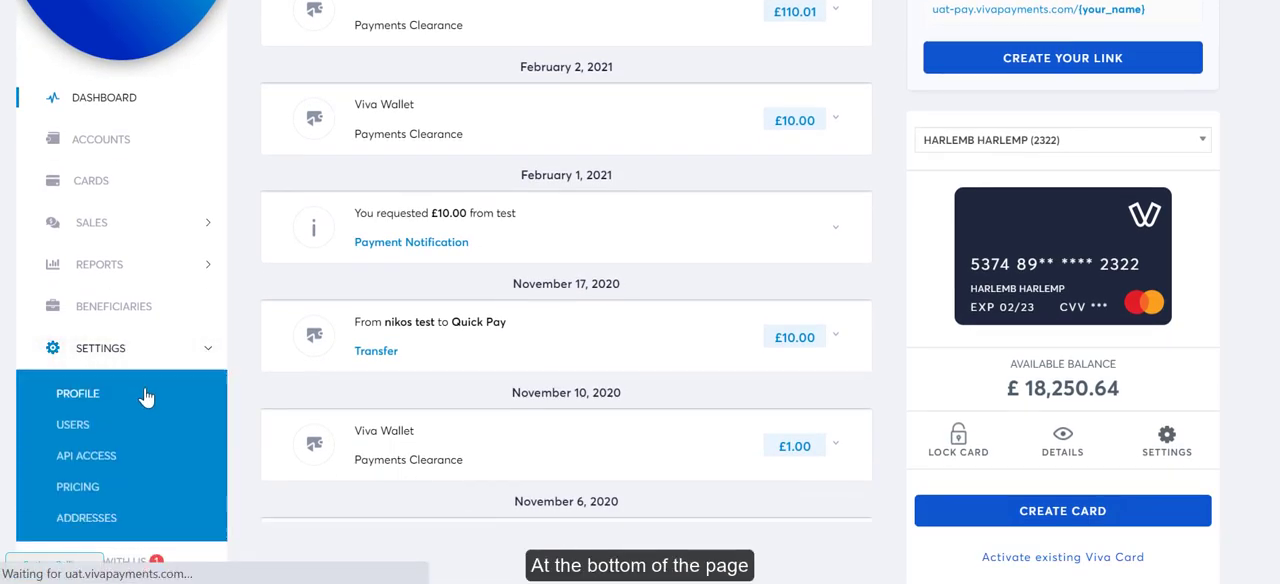
Show the Profile page's Business Account Sign-in Details with the password change option
left_click(78, 394)
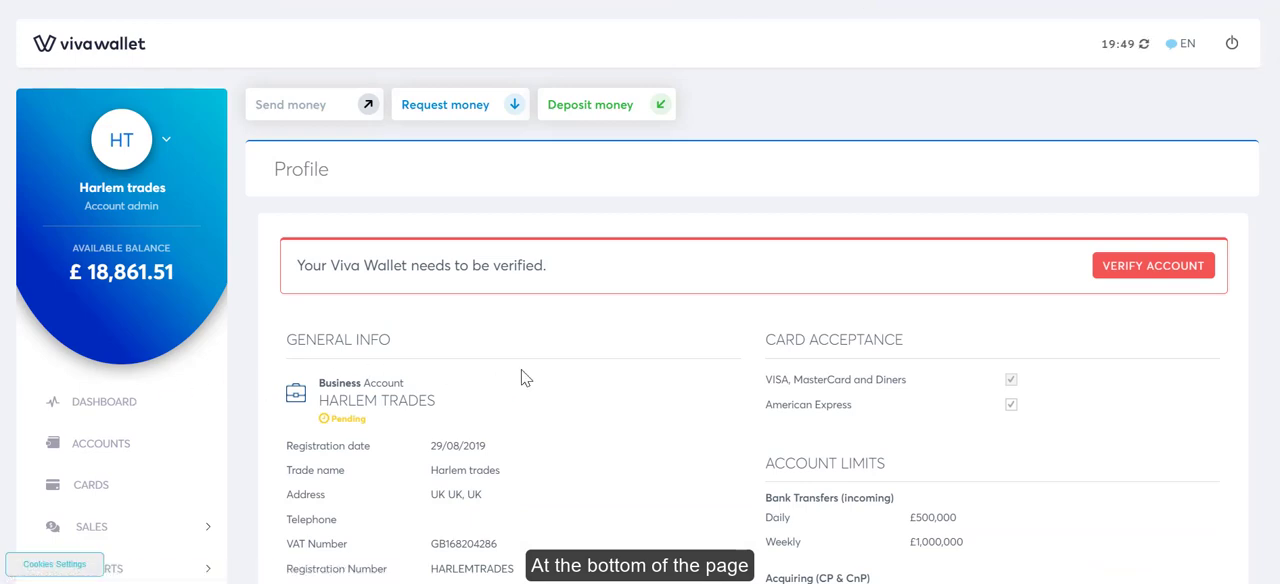
scroll("down", 3)
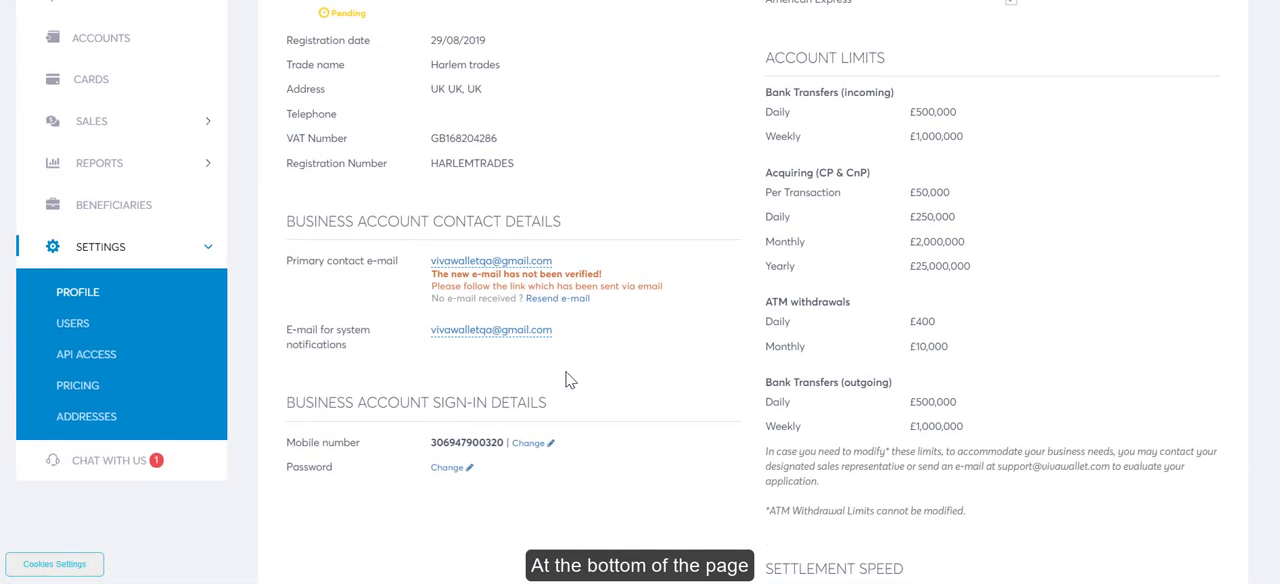
scroll("down", 3)
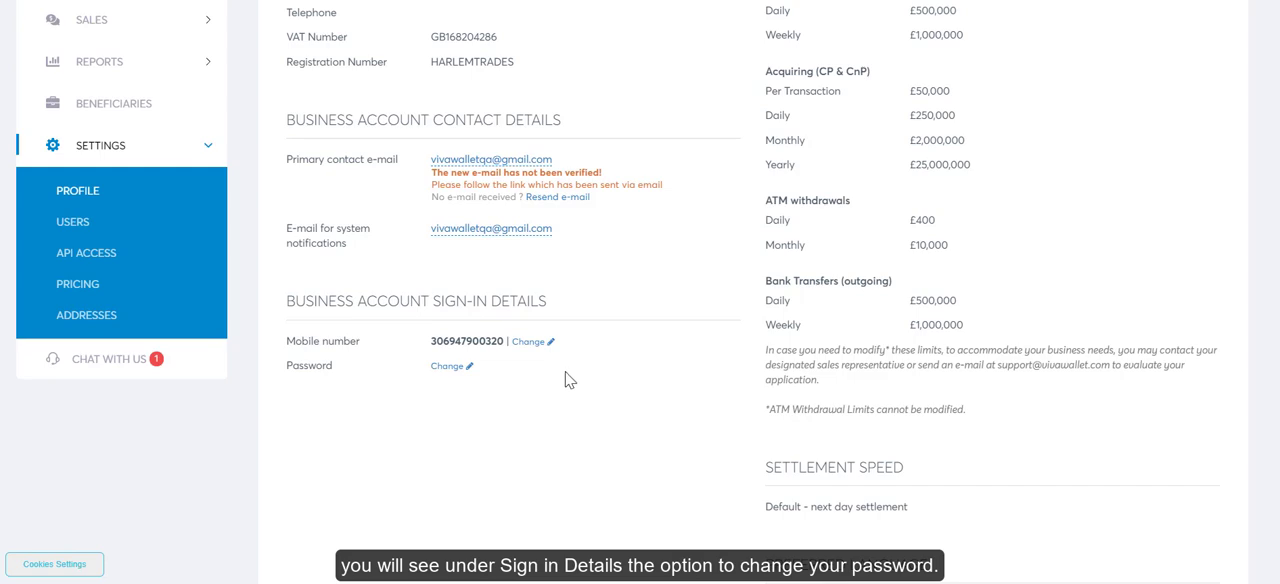
mouse_move(448, 366)
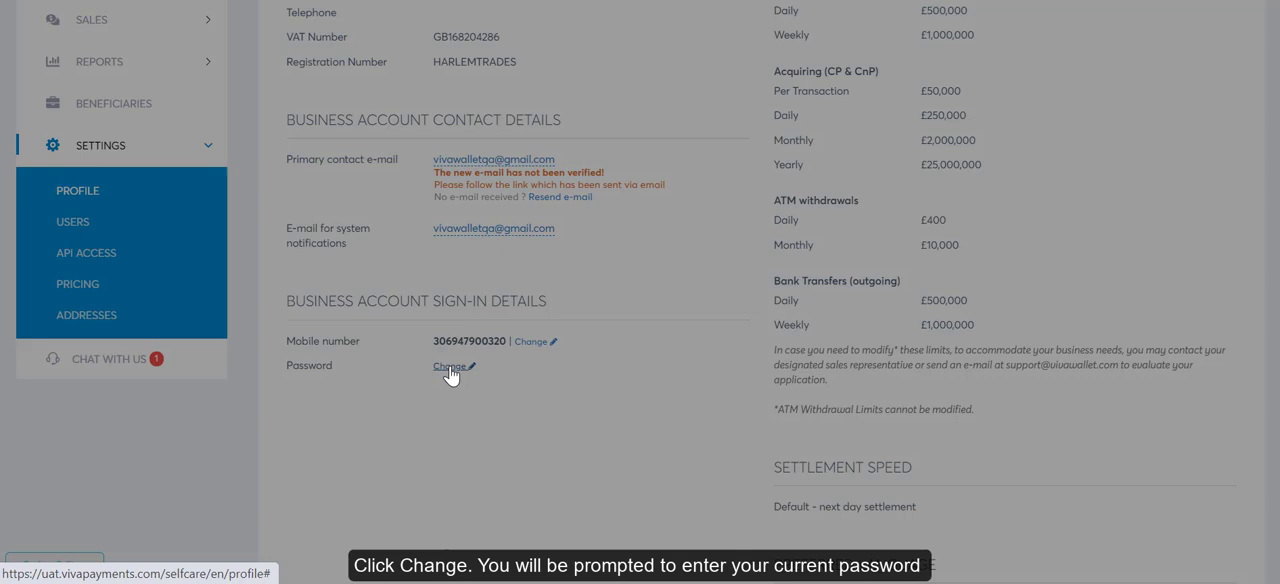
Enter the existing password, the new password and its confirmation, and submit to get the success message
left_click(448, 368)
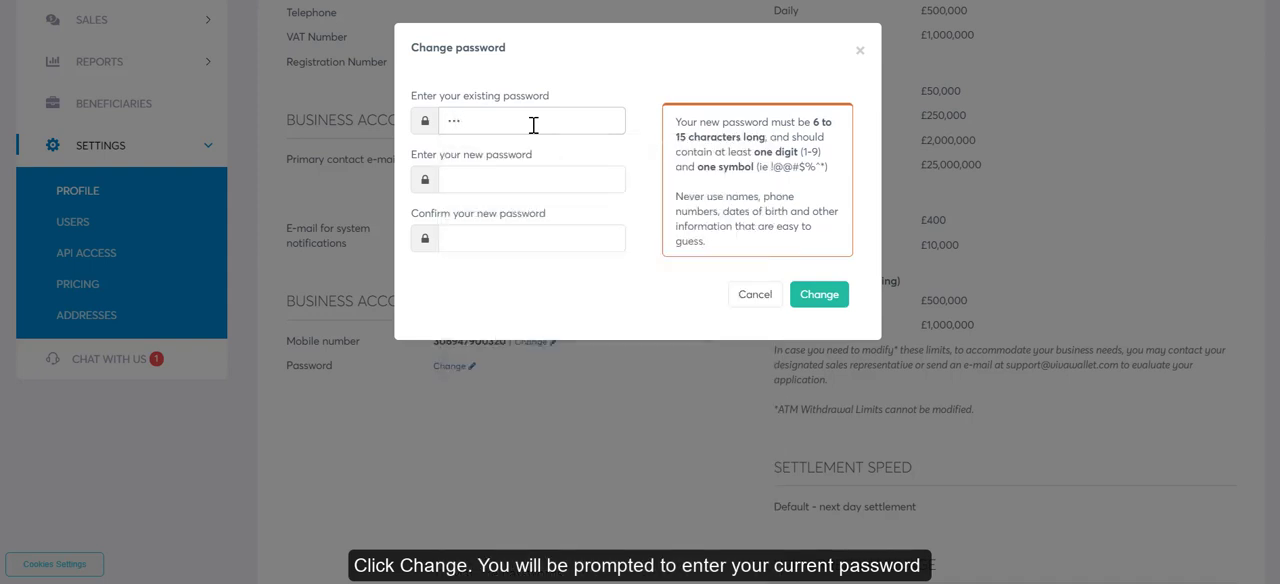
type("•")
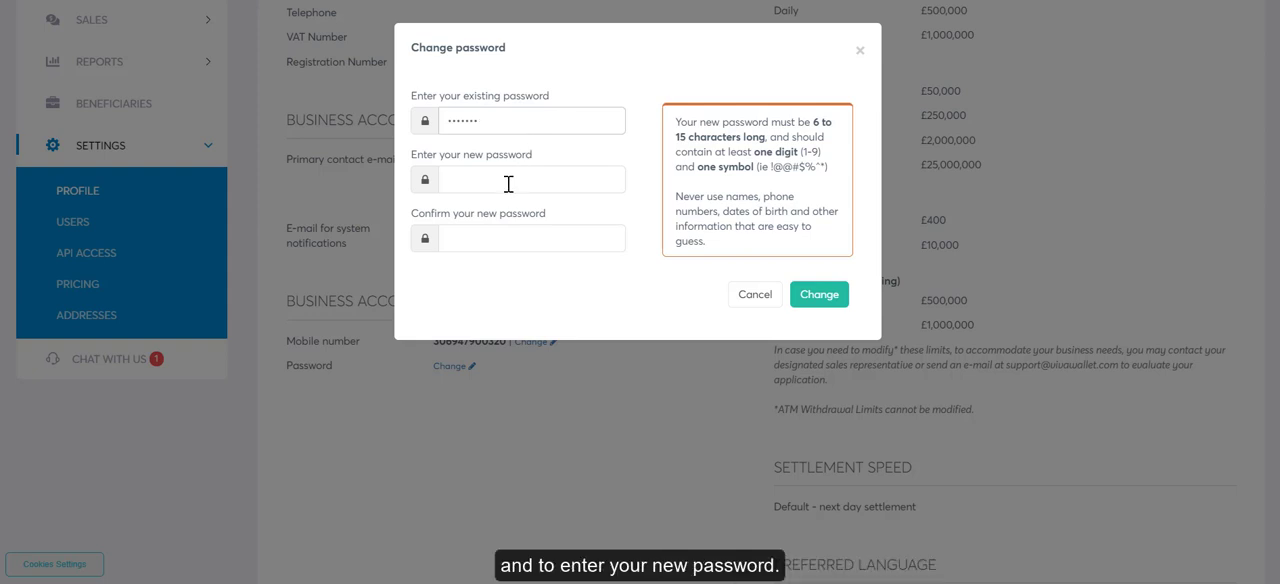
left_click(532, 180)
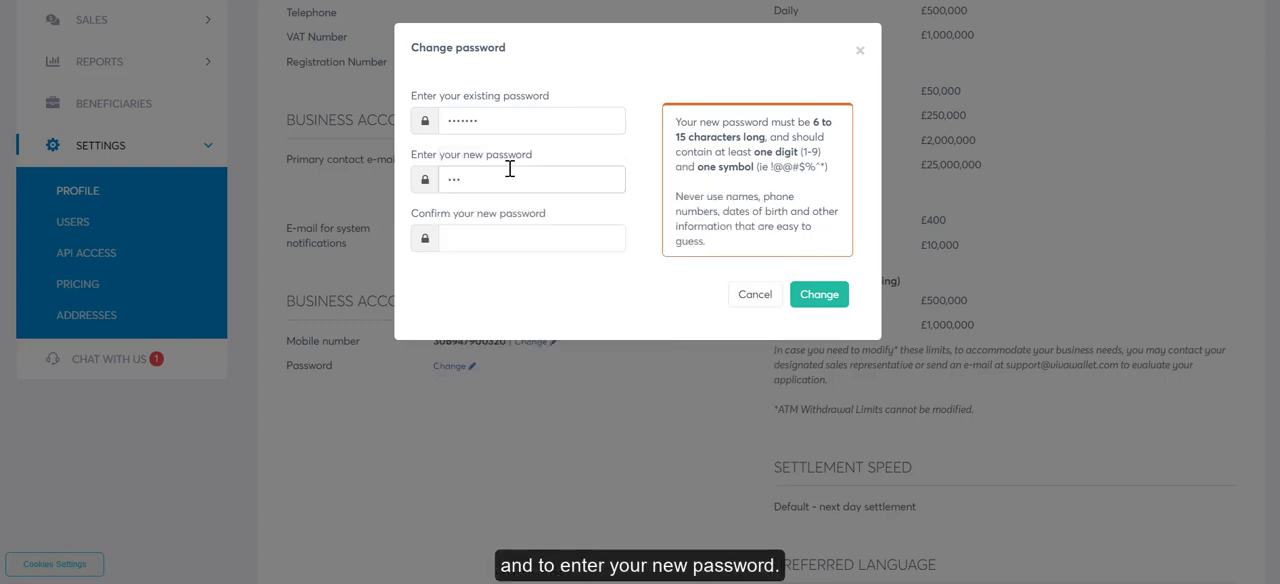
type("••")
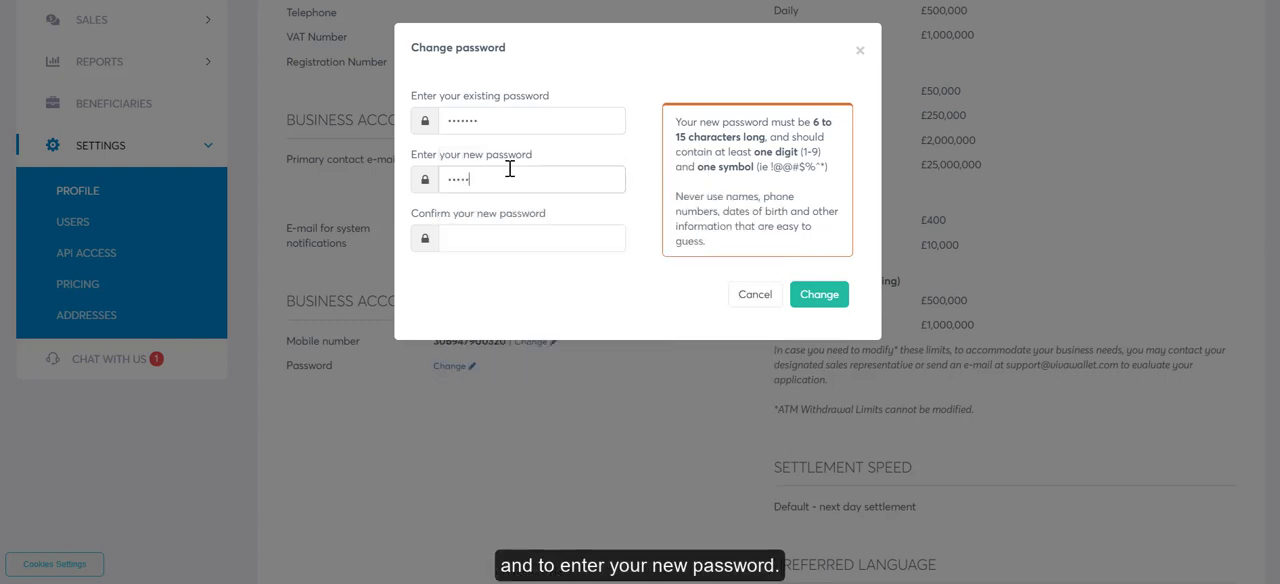
type("••")
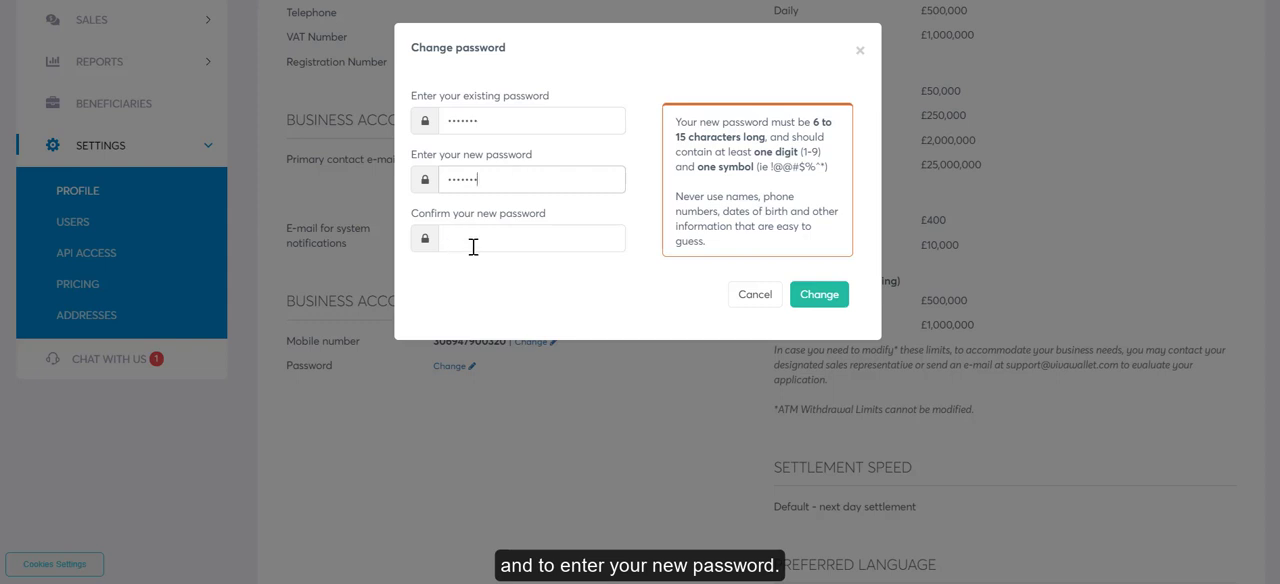
left_click(532, 238)
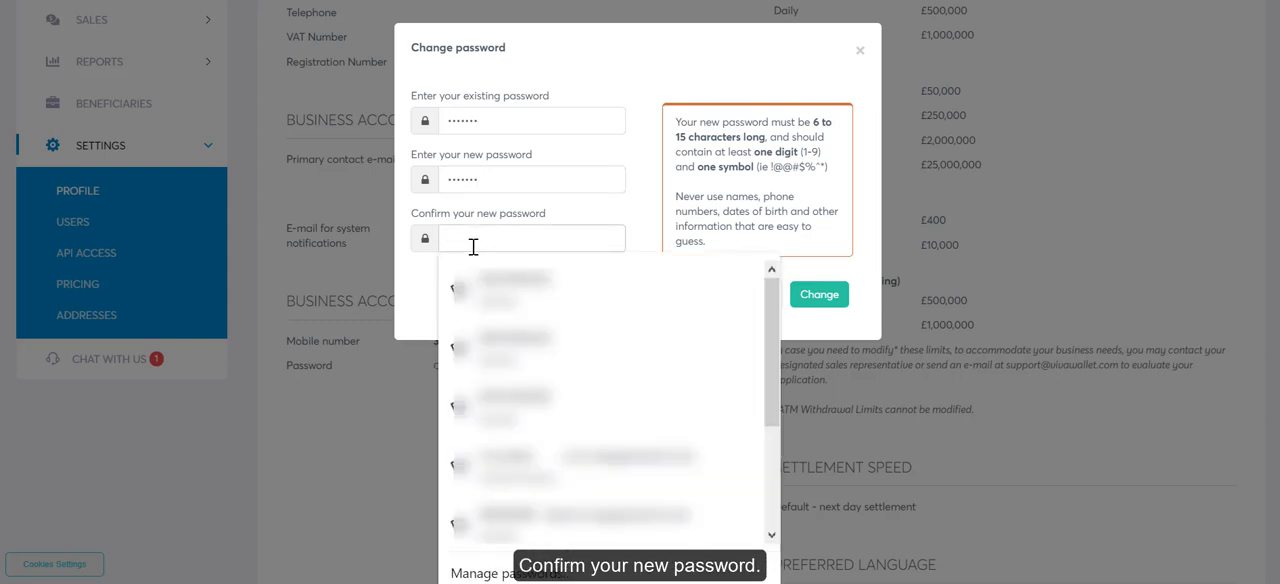
type("•••")
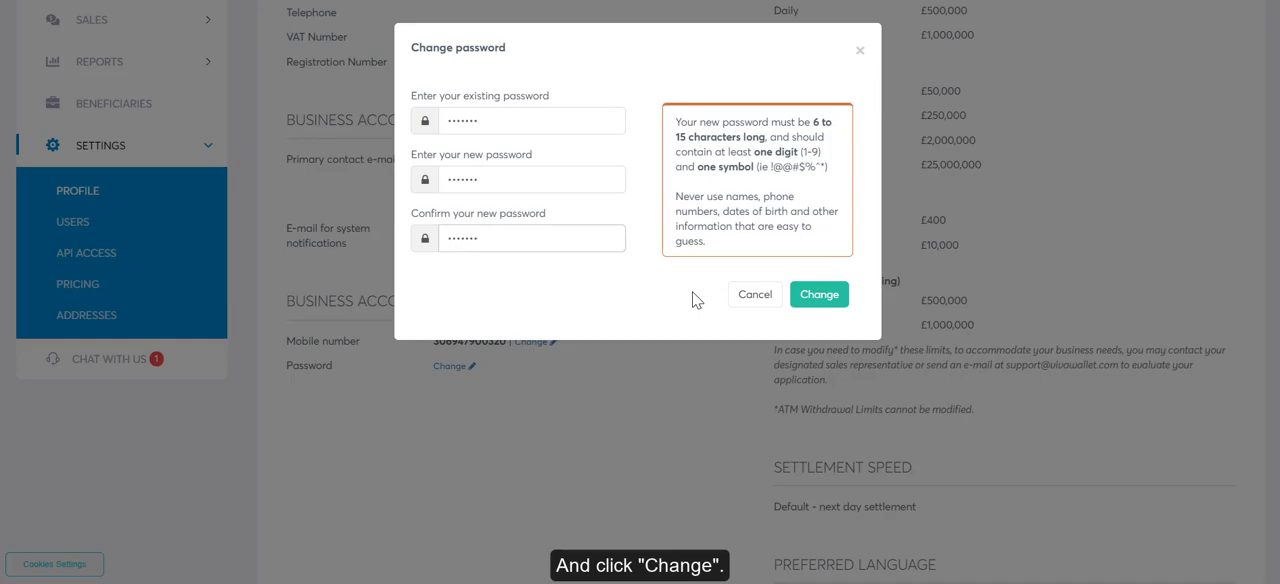
left_click(820, 294)
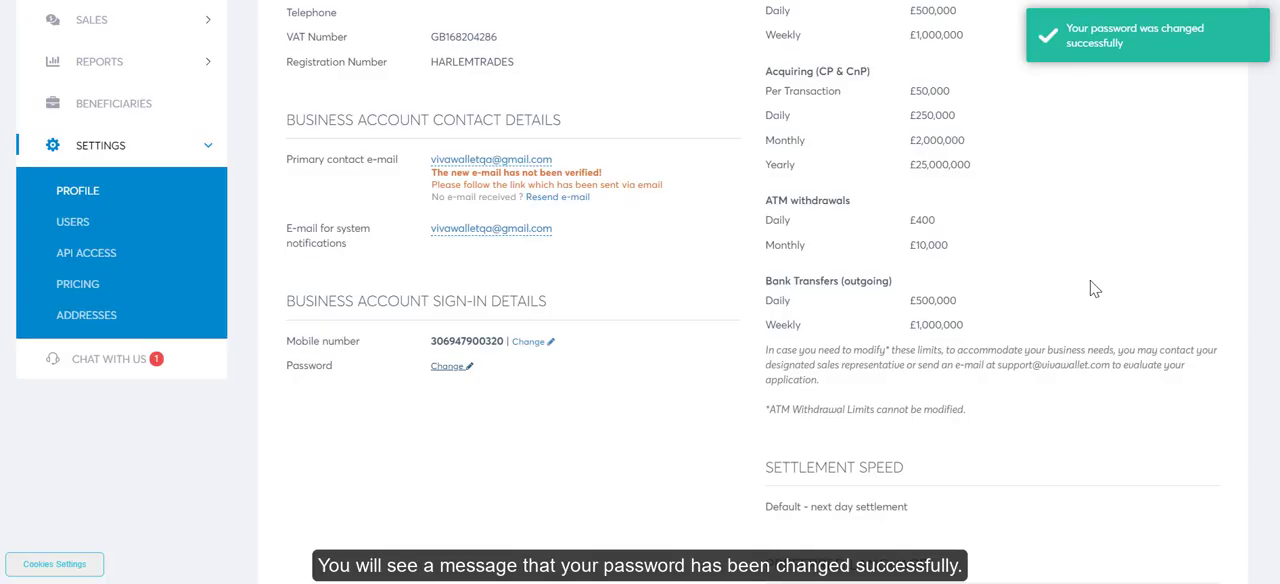
mouse_move(1142, 64)
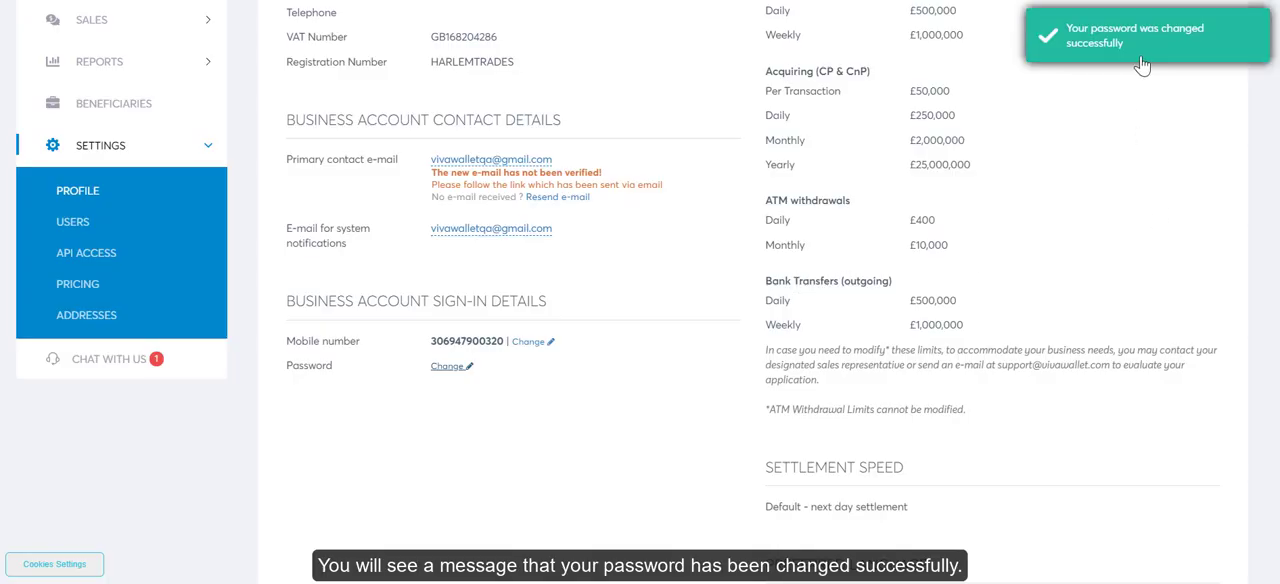